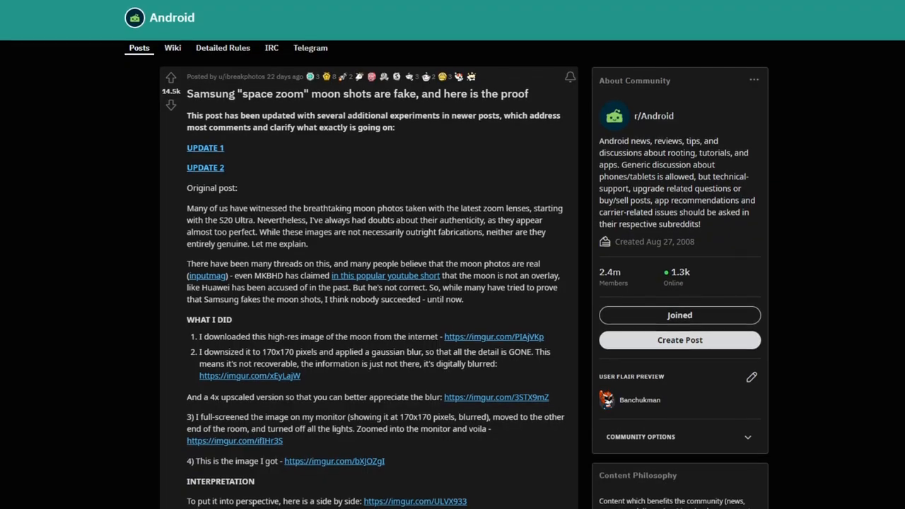
scroll("down", 3)
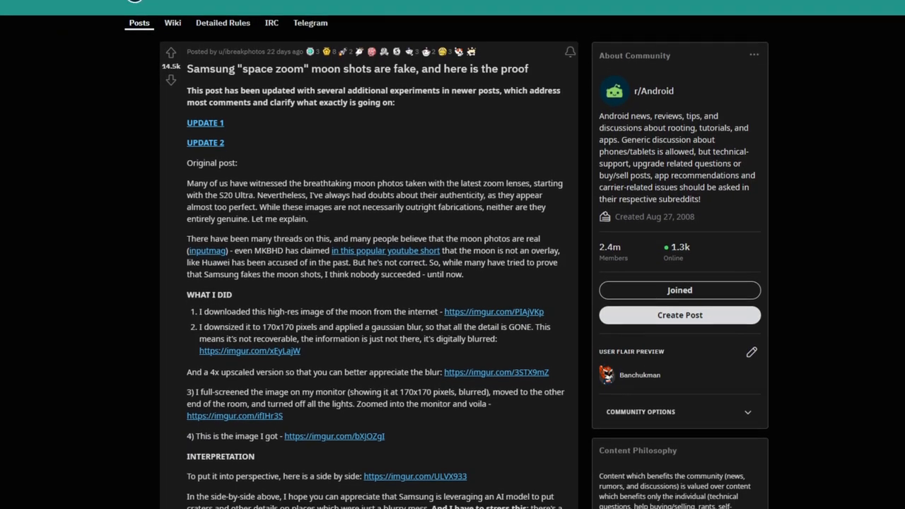
scroll("down", 3)
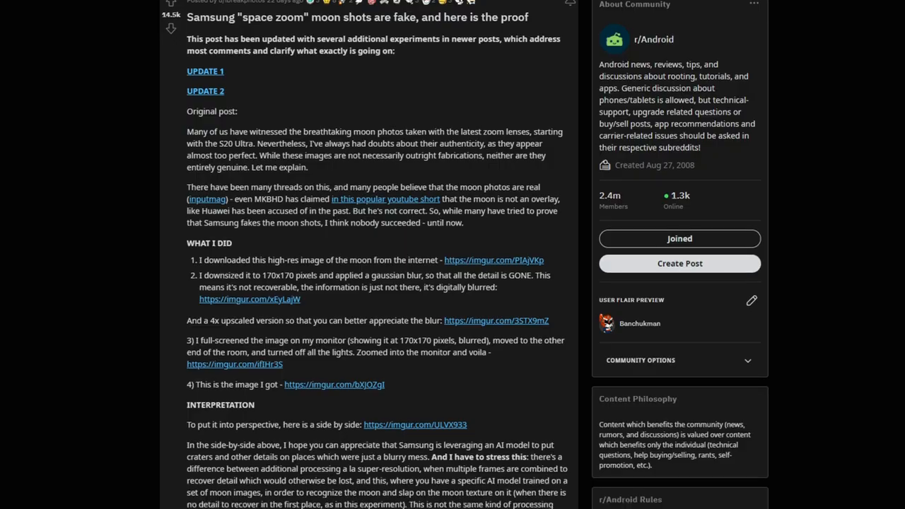